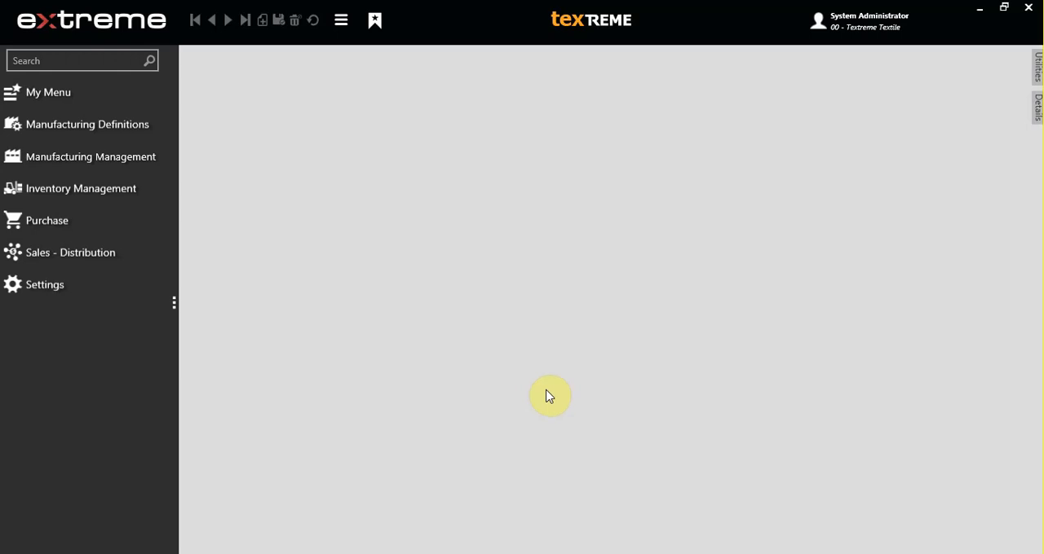
{"action": "mouse_move", "coordinate": [536, 421]}
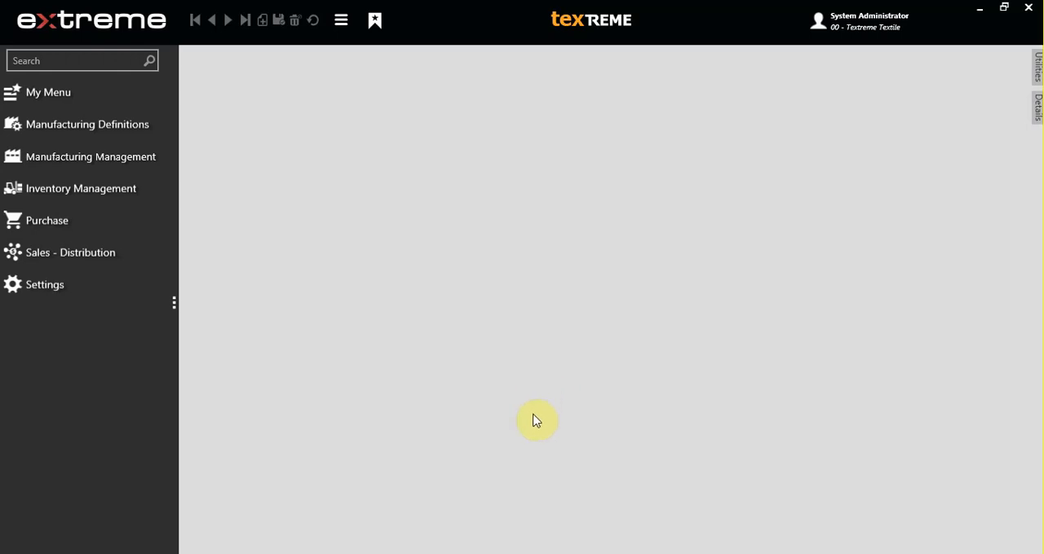
- From knit manufacturing order 20000046's order connections, start subcontractor transactions for both blue and grey jersey lines
{"action": "left_click", "coordinate": [91, 157]}
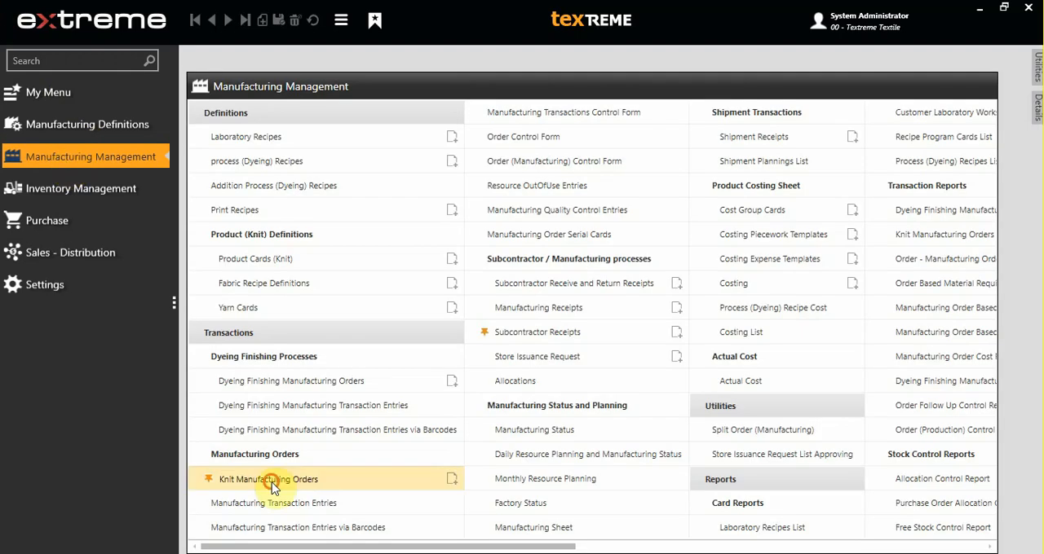
{"action": "double_click", "coordinate": [270, 479]}
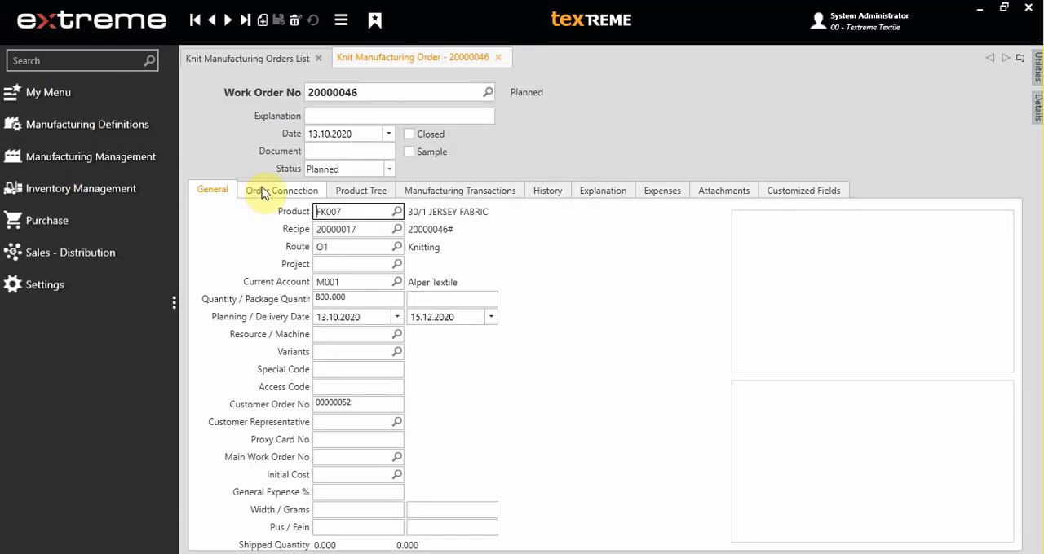
{"action": "left_click", "coordinate": [280, 189]}
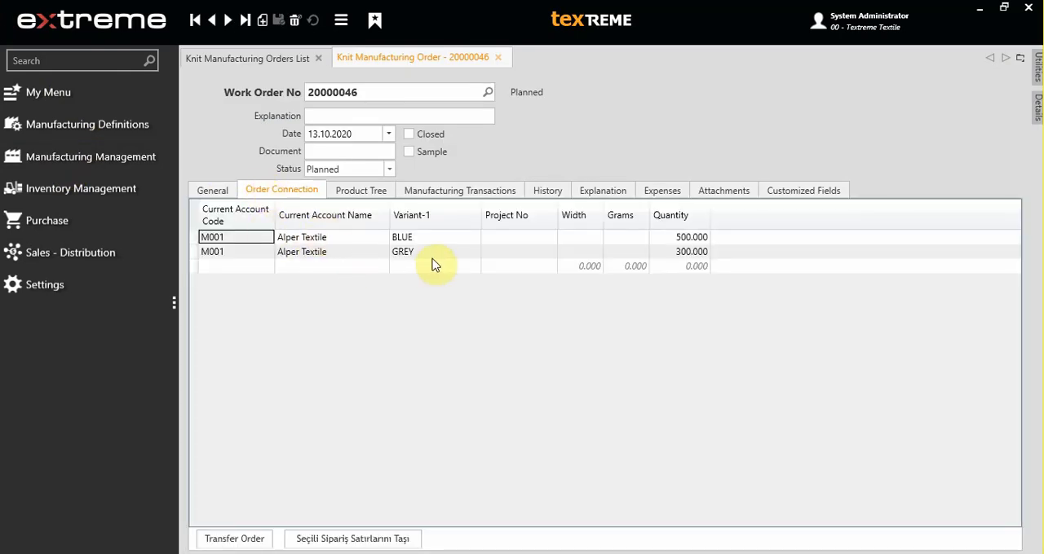
{"action": "left_click", "coordinate": [424, 251]}
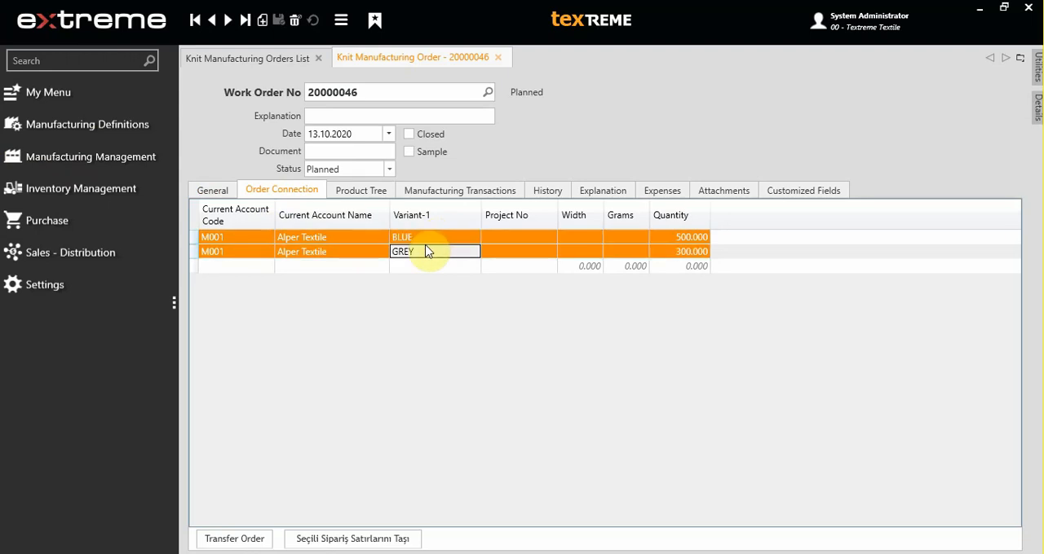
{"action": "right_click", "coordinate": [424, 251]}
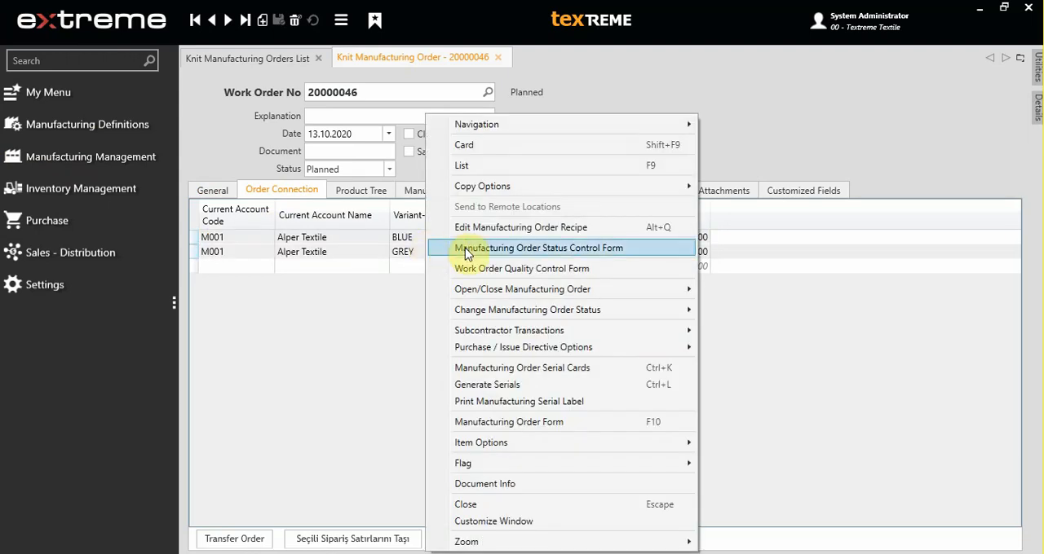
{"action": "mouse_move", "coordinate": [639, 353]}
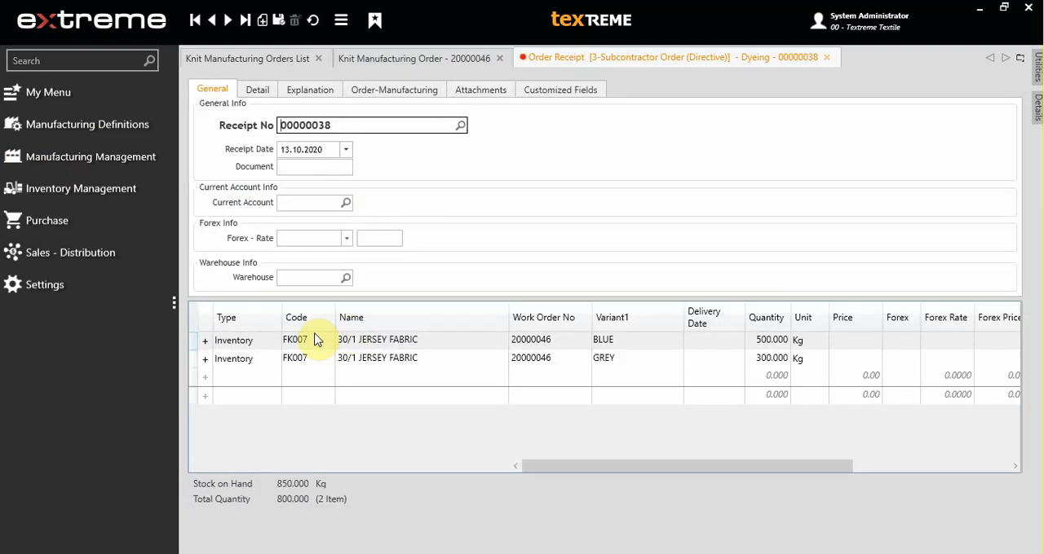
- Enter supplier account RLK Company on receipt 00000038 and move to its delivery details
{"action": "left_click", "coordinate": [295, 358]}
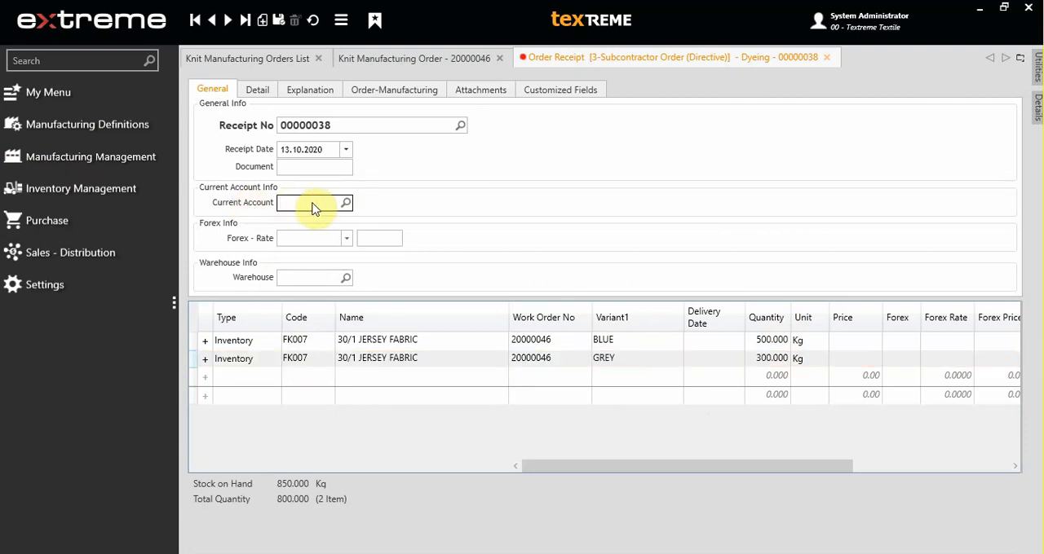
{"action": "type", "text": "rlk"}
{"action": "left_click", "coordinate": [855, 341]}
{"action": "type", "text": "2"}
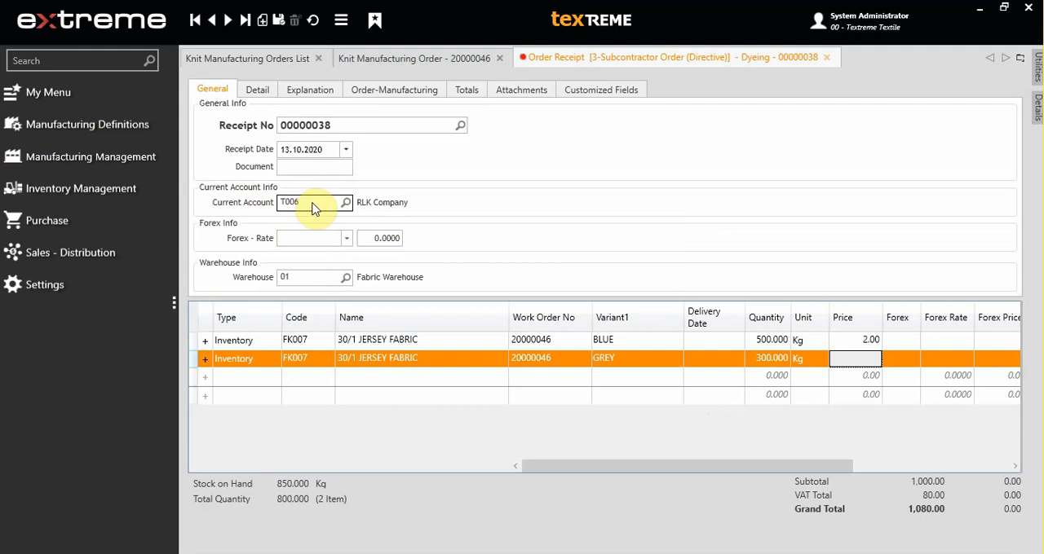
{"action": "left_click", "coordinate": [257, 89]}
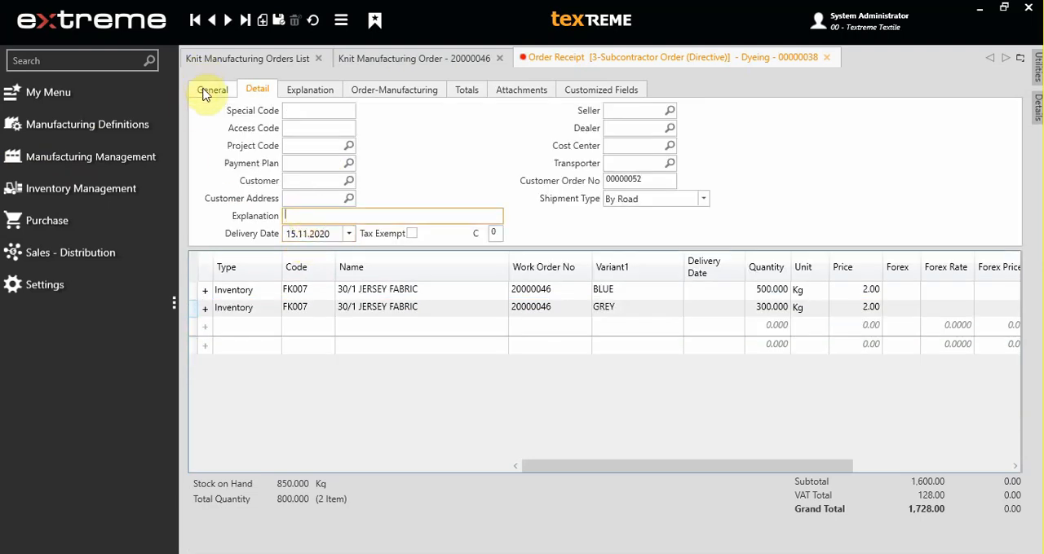
{"action": "left_click", "coordinate": [212, 89]}
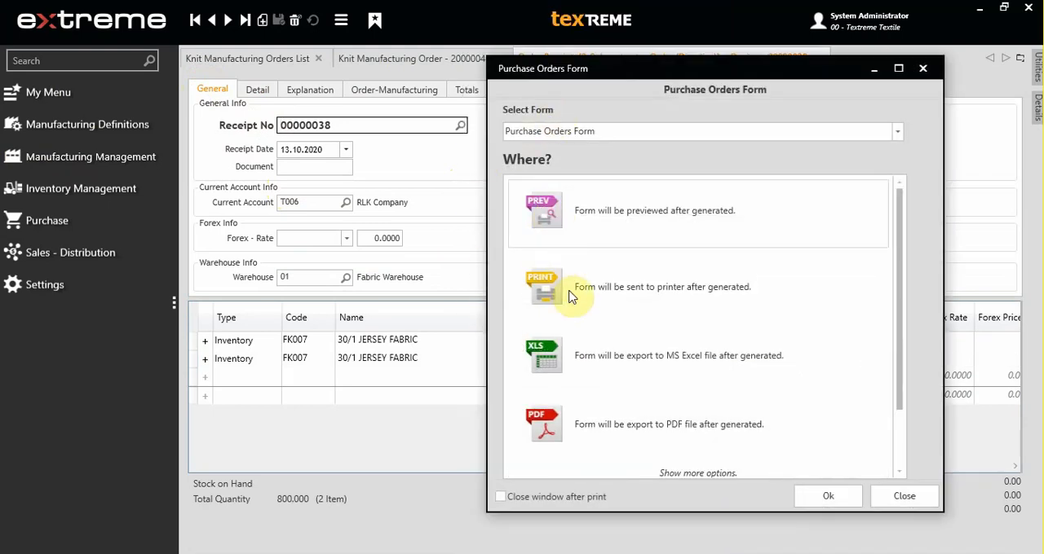
{"action": "scroll", "scroll_direction": "down", "scroll_amount": 3}
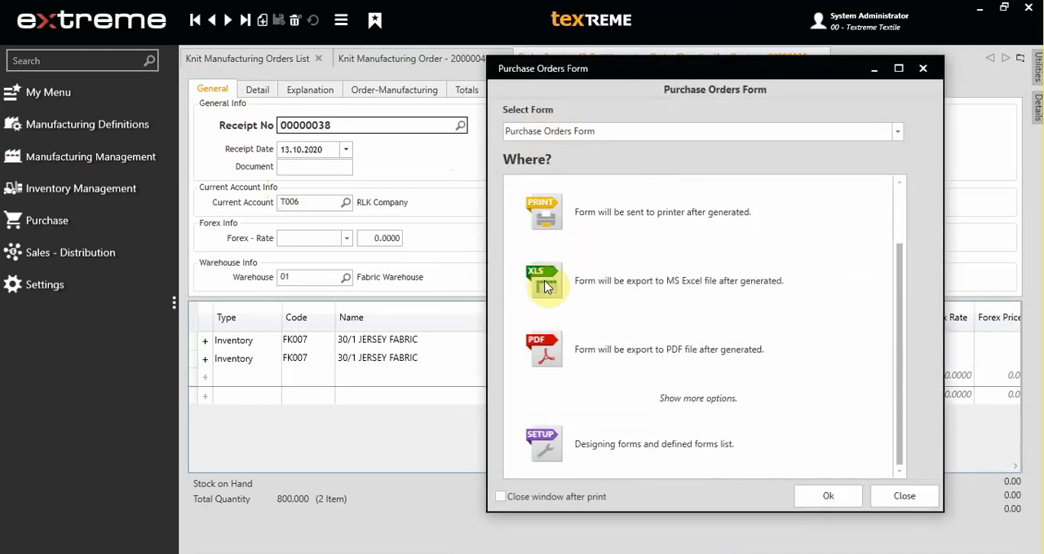
{"action": "mouse_move", "coordinate": [932, 523]}
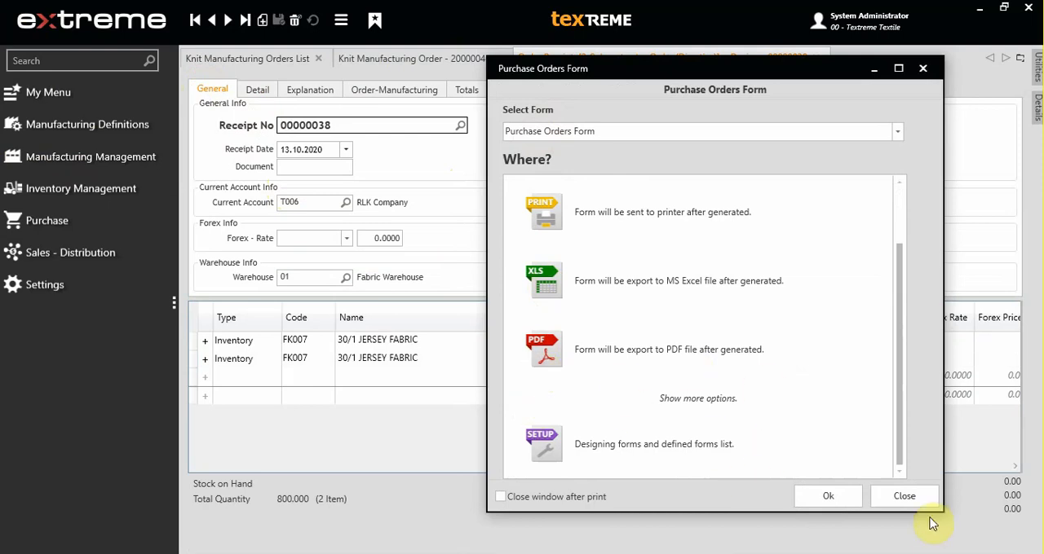